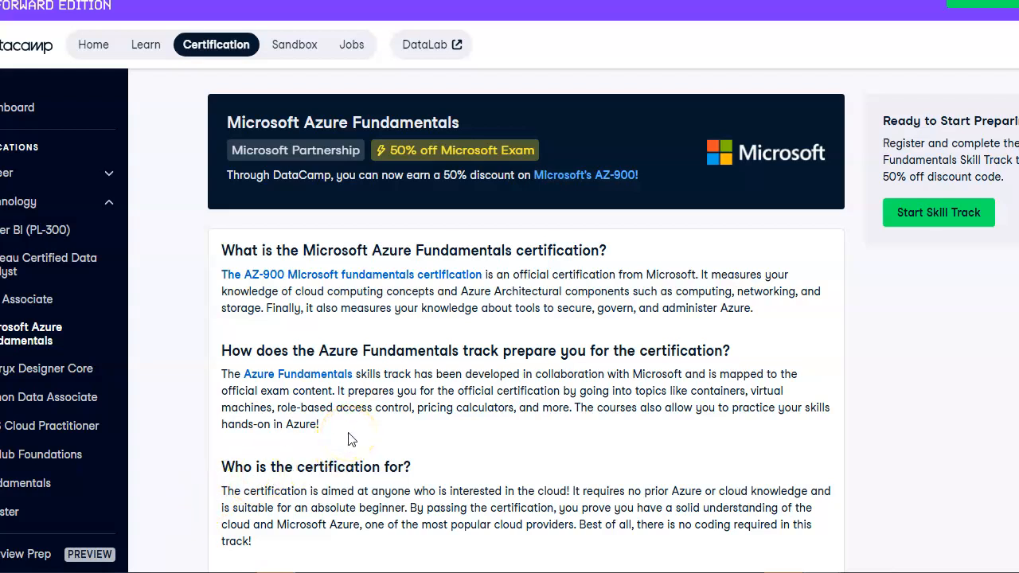
mouse_move(605, 422)
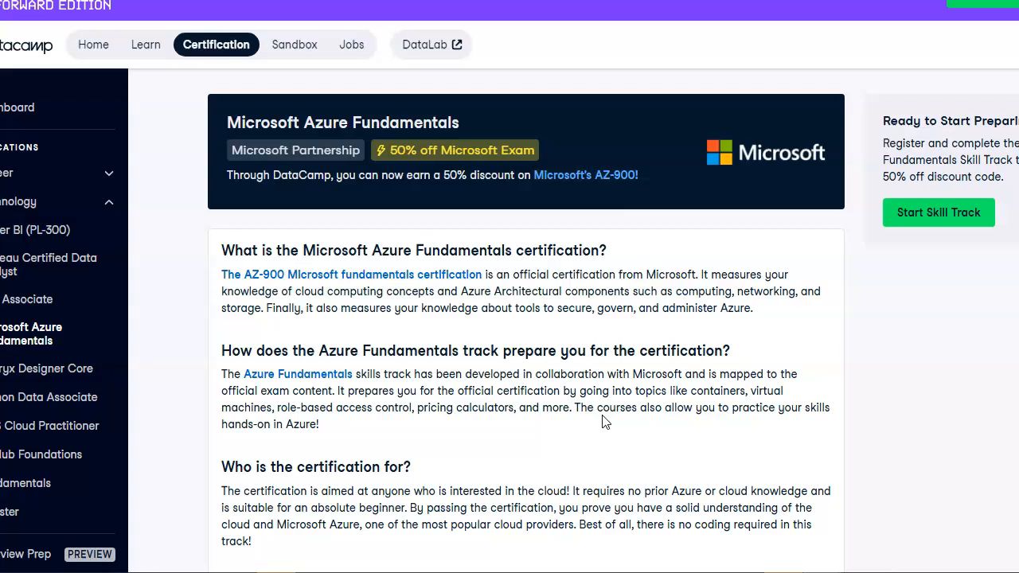